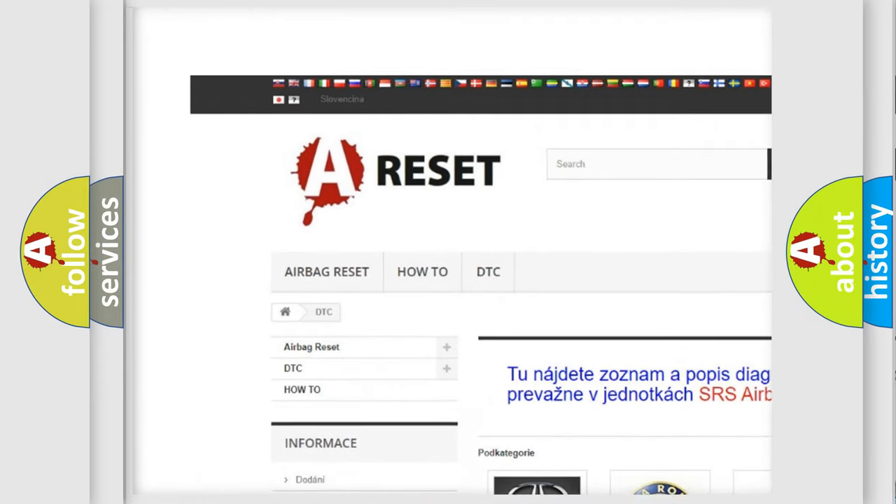
Select Chrysler DTC from the car-brand grid and browse its airbag diagnostic code list.
scroll("down", 3)
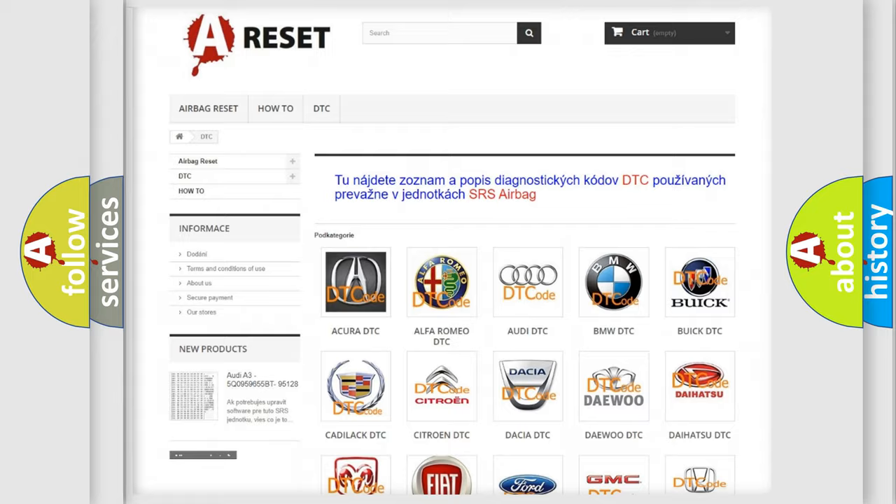
scroll("down", 3)
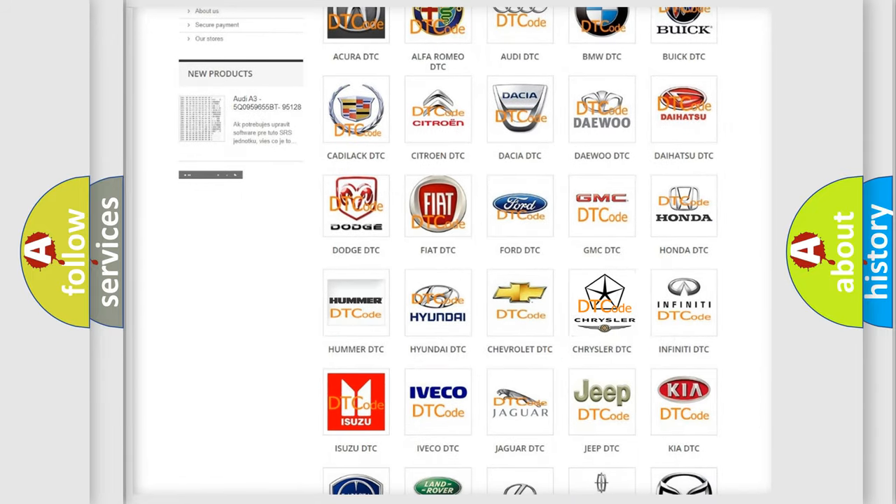
left_click(602, 302)
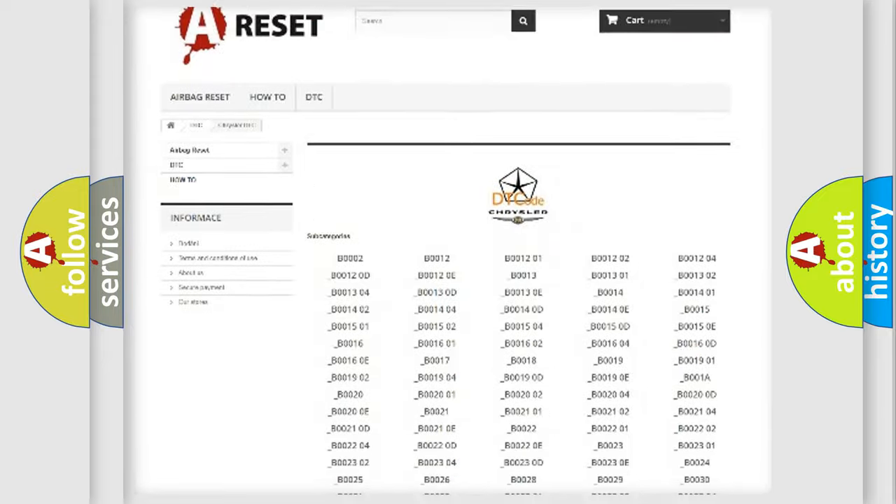
scroll("down", 3)
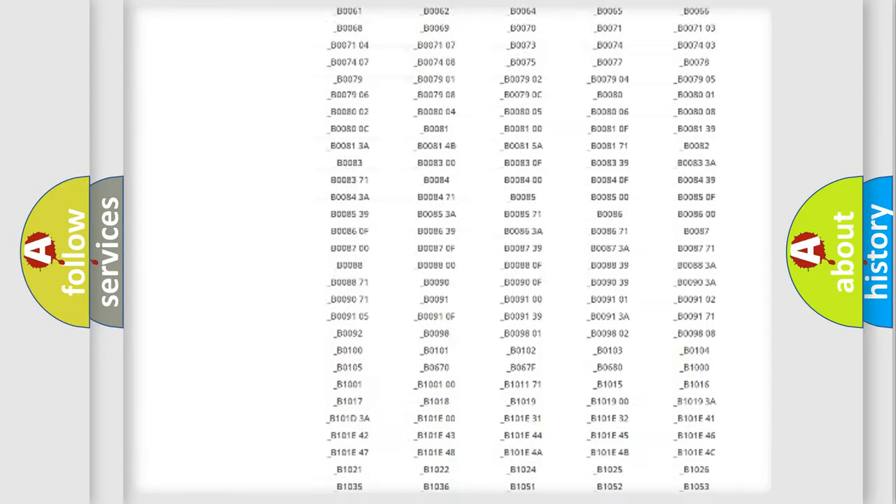